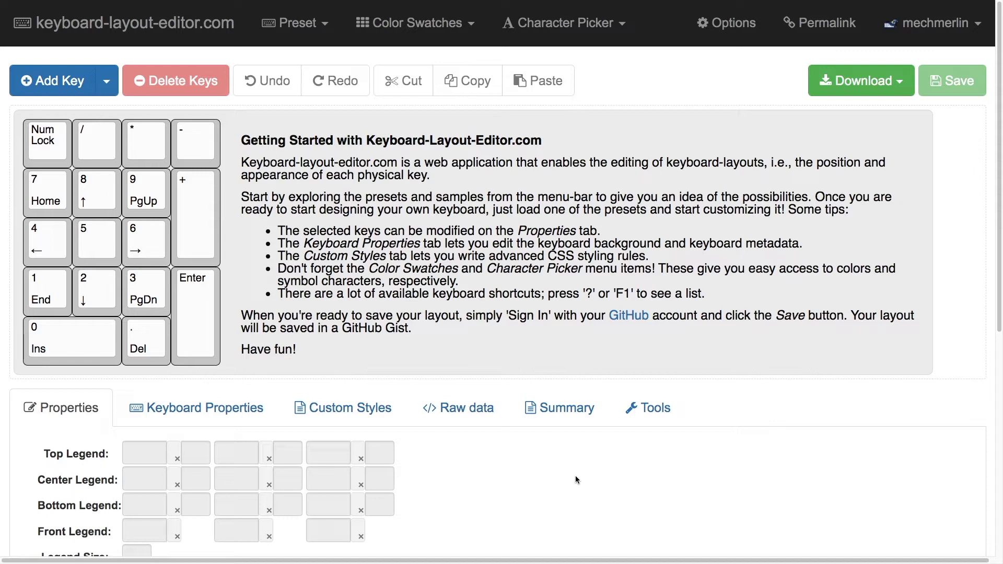
Load a numpad preset and remove all legends, leaving seventeen blank keys
{"action": "left_click", "coordinate": [295, 23]}
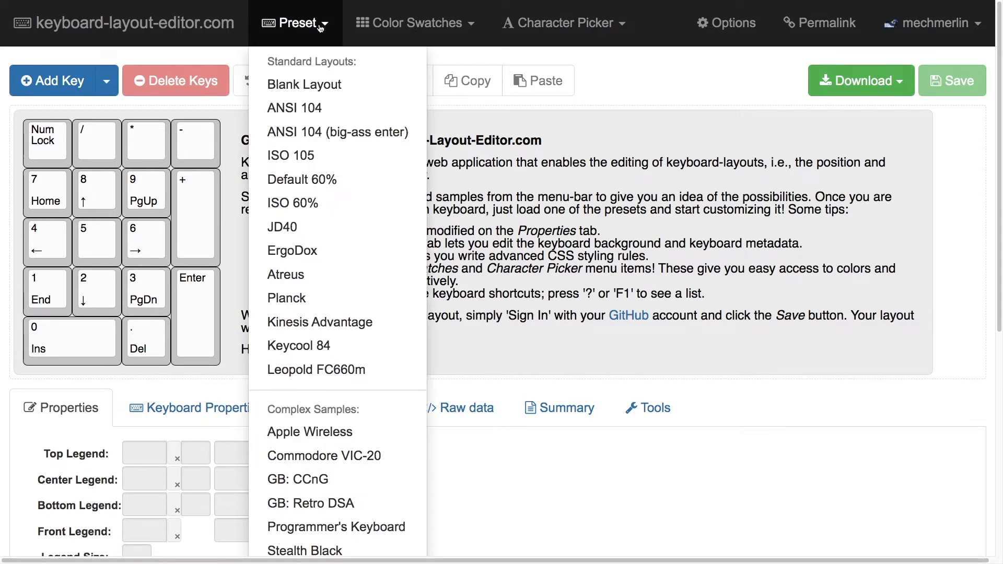
{"action": "mouse_move", "coordinate": [316, 370]}
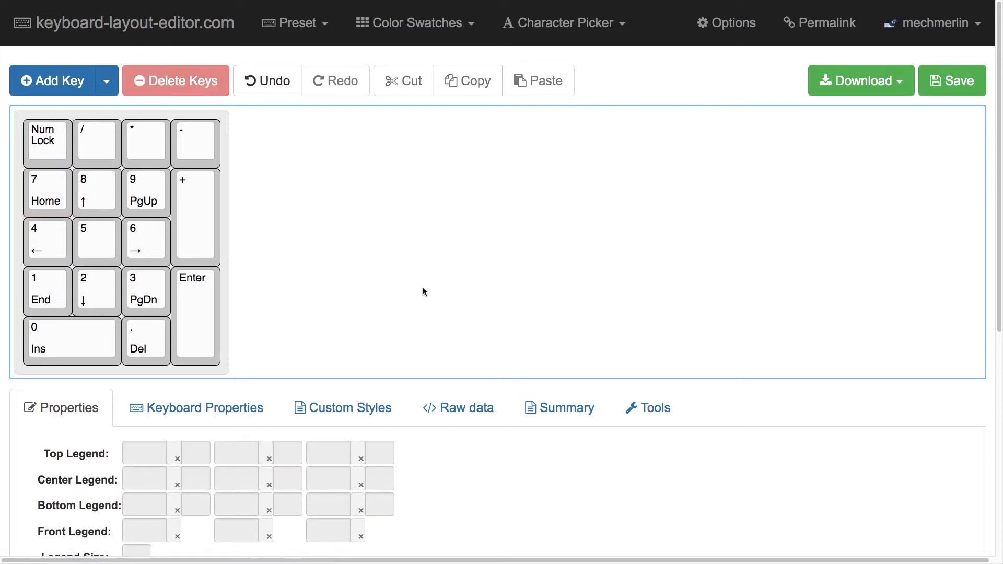
{"action": "left_click", "coordinate": [648, 407]}
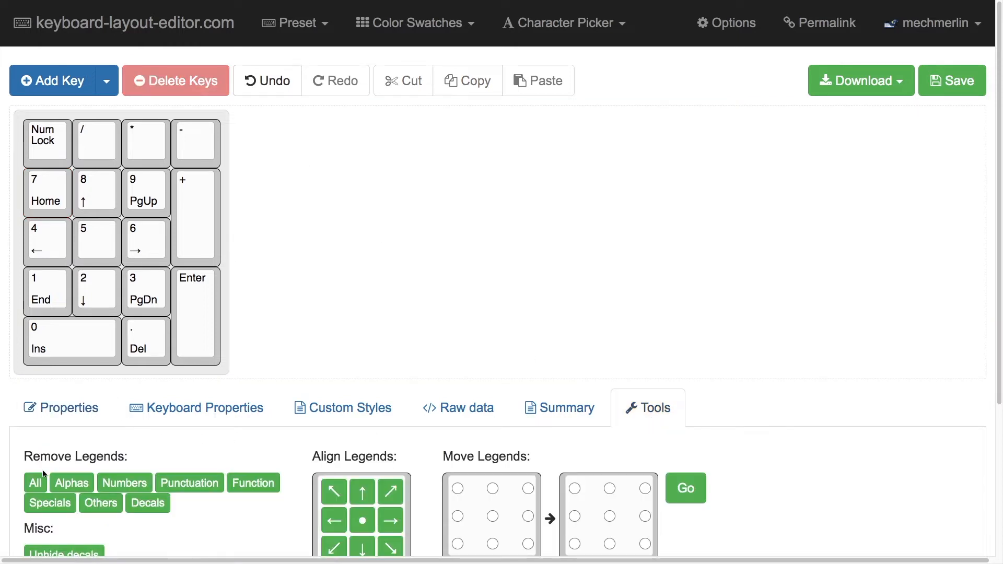
{"action": "left_click", "coordinate": [35, 482]}
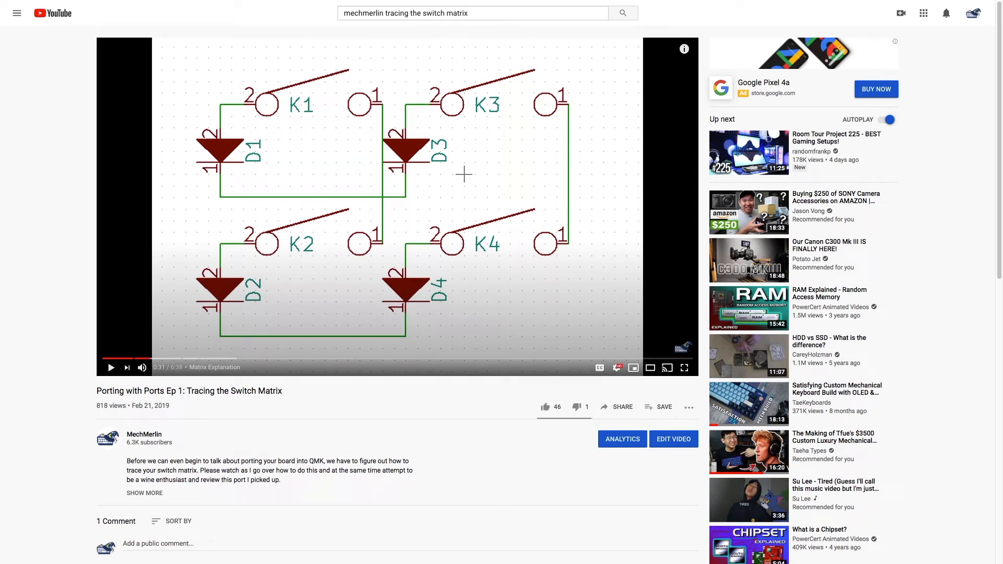
{"action": "left_click", "coordinate": [110, 367]}
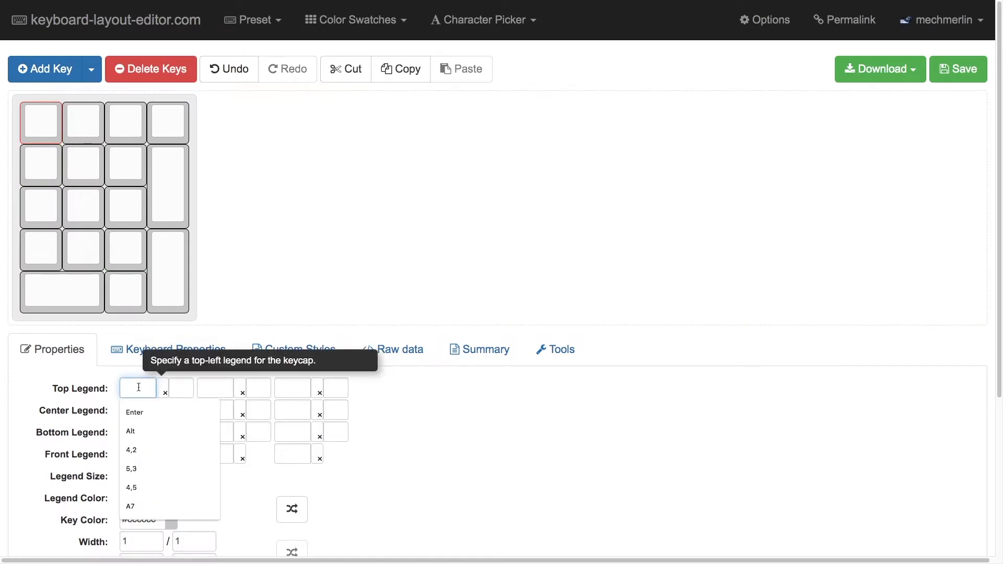
Label numpad keys with column pins F7/E6/D7/C6 on top and row pins F4/B1/B3/B2/B6 below
{"action": "type", "text": "col"}
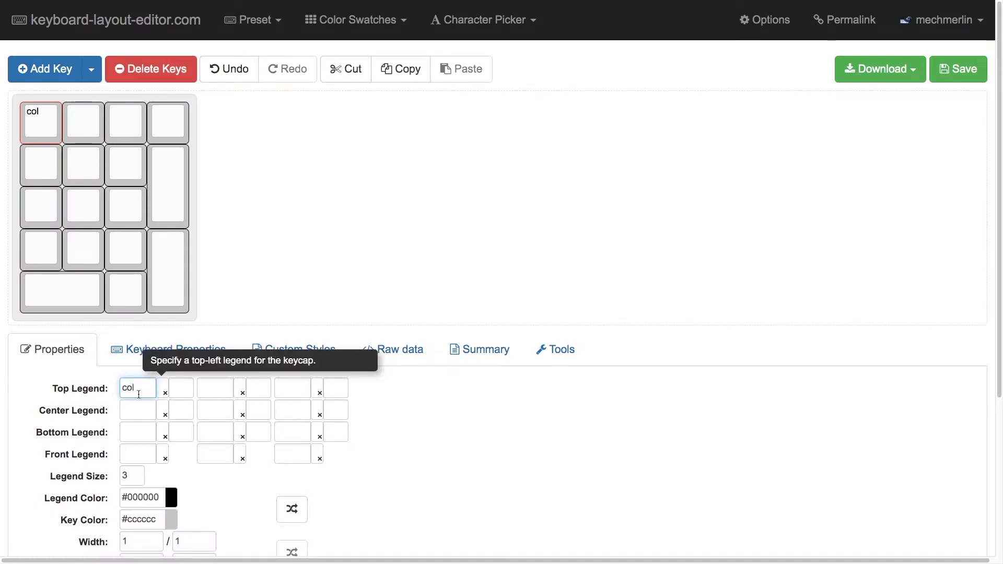
{"action": "type", "text": "row"}
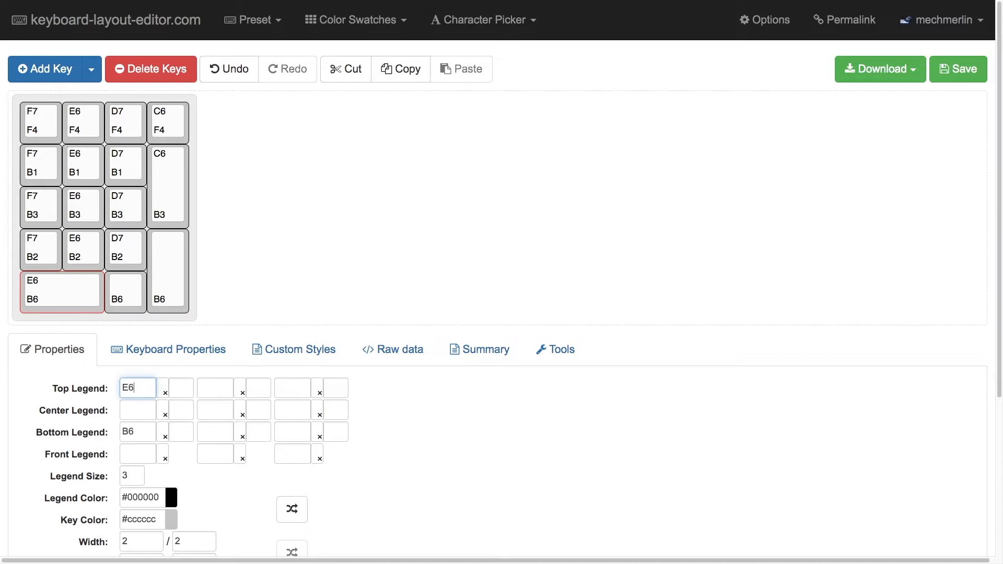
{"action": "left_click", "coordinate": [249, 250]}
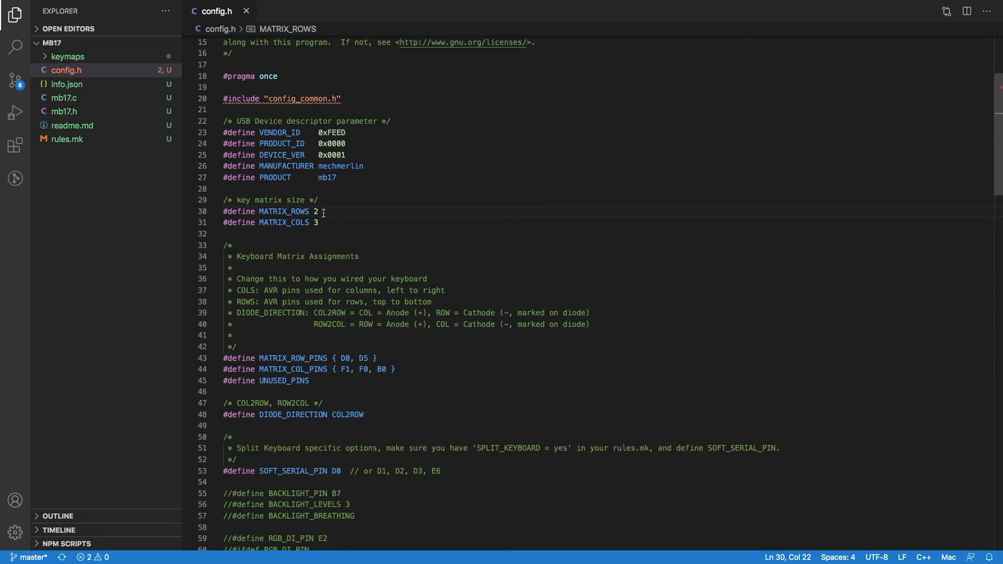
Enter 5 for MATRIX_ROWS and 4 for MATRIX_COLS in config.h
{"action": "type", "text": "5"}
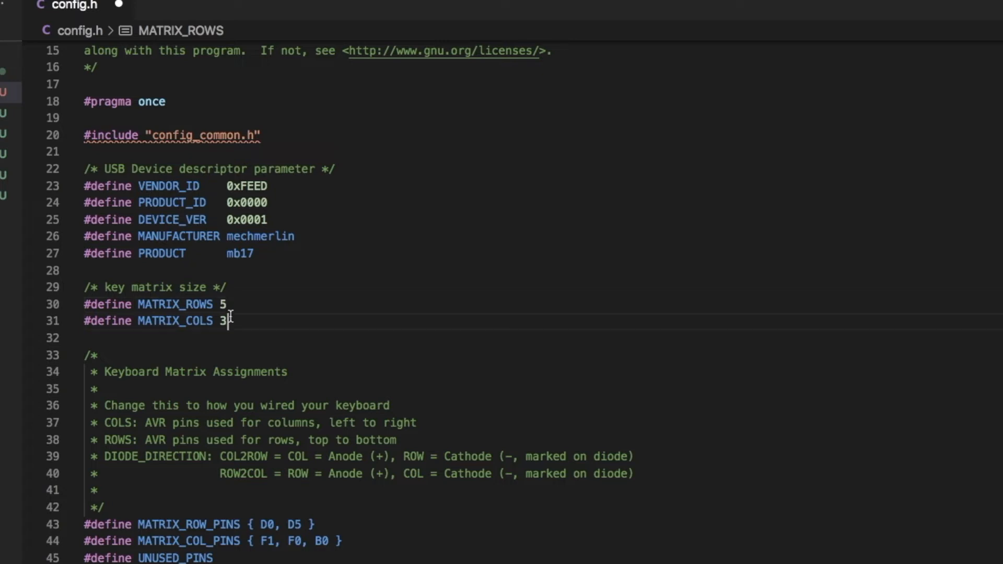
{"action": "type", "text": "4"}
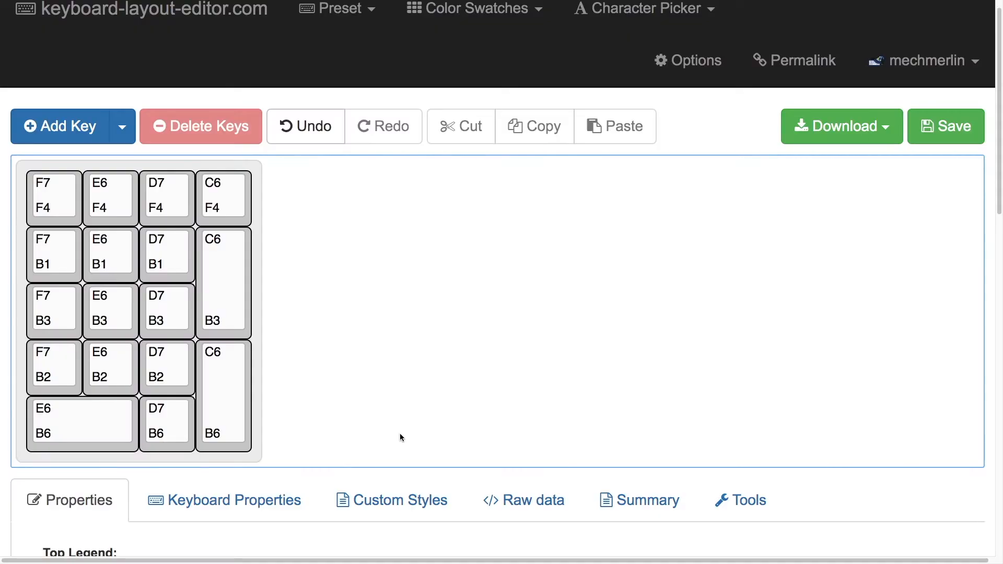
Check the KLE key pins, enter column pins ending D7, C6 in config.h, and open mb17.h
{"action": "left_click", "coordinate": [54, 197]}
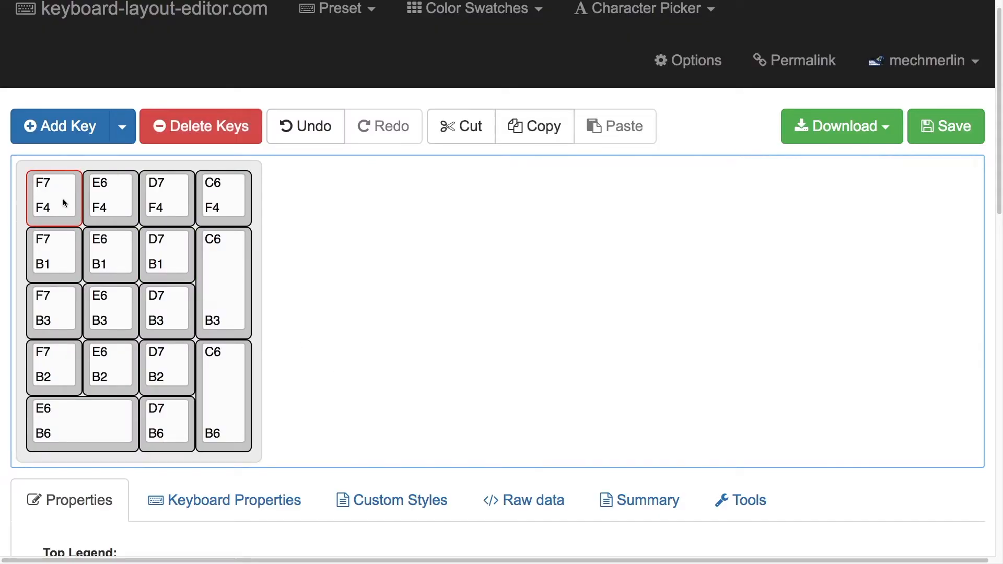
{"action": "left_click", "coordinate": [53, 197]}
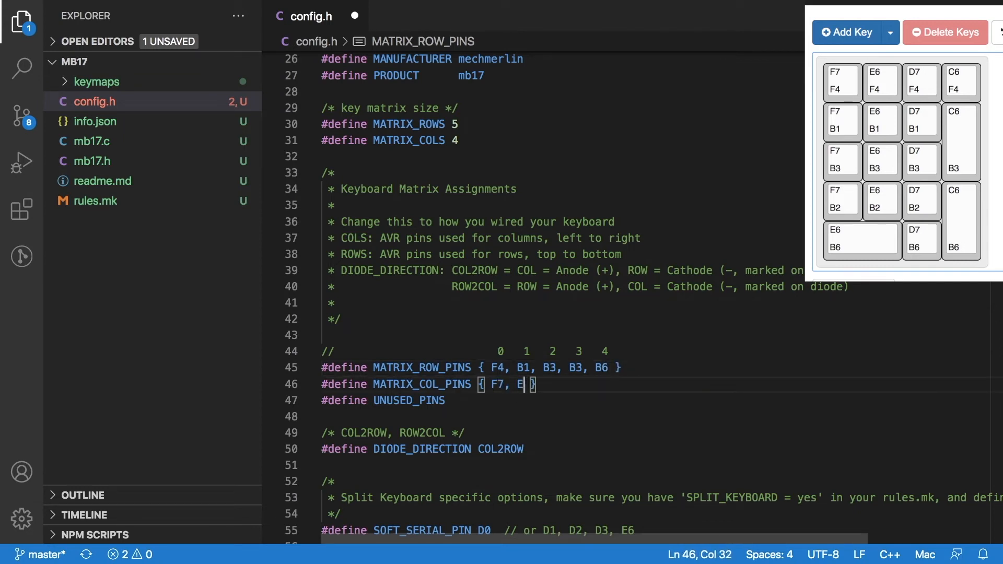
{"action": "type", "text": "6, D7, C6"}
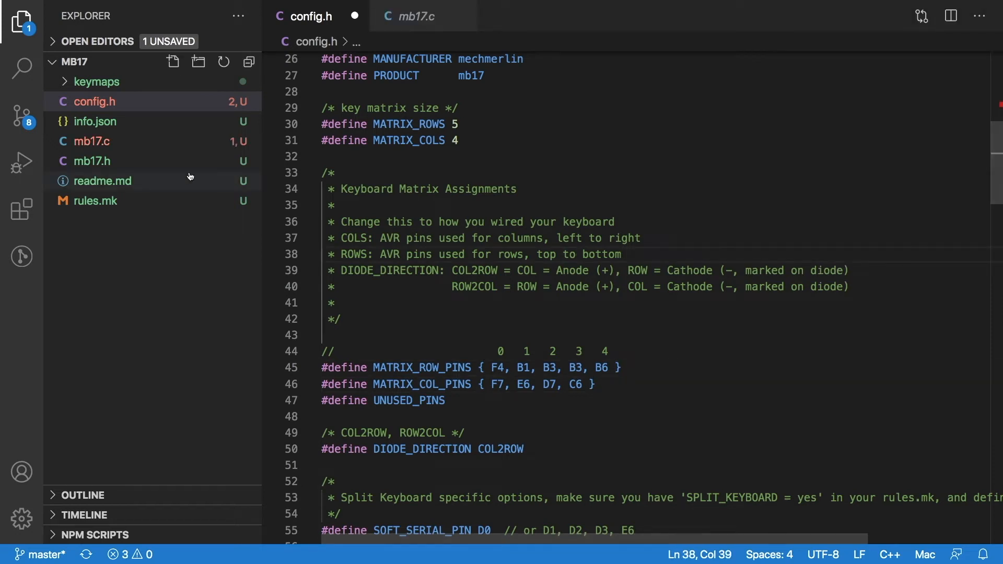
{"action": "left_click", "coordinate": [91, 160]}
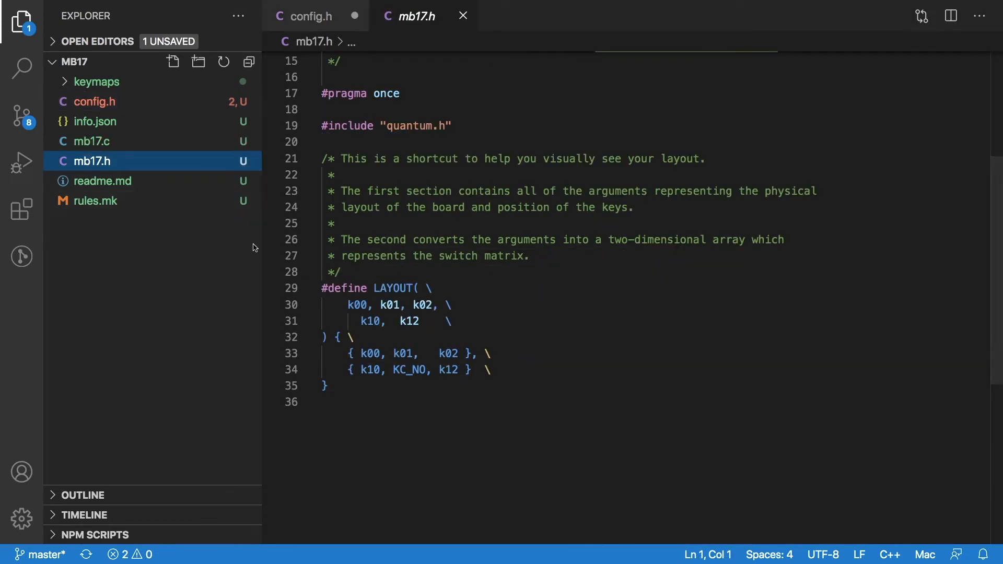
Write the first LAYOUT matrix row as { k00, k01, k02, k03 }
{"action": "left_click", "coordinate": [468, 354]}
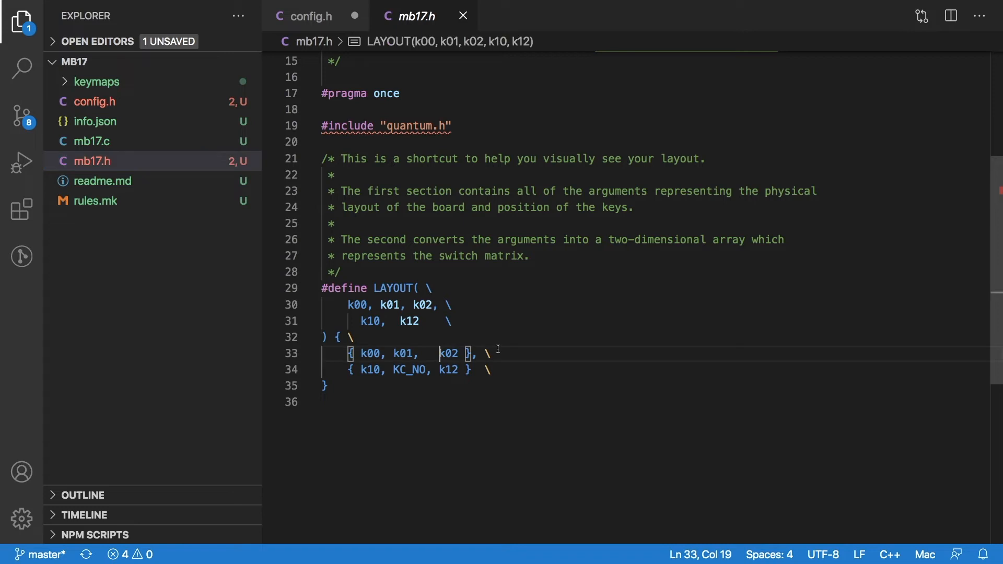
{"action": "key", "text": "Backspace"}
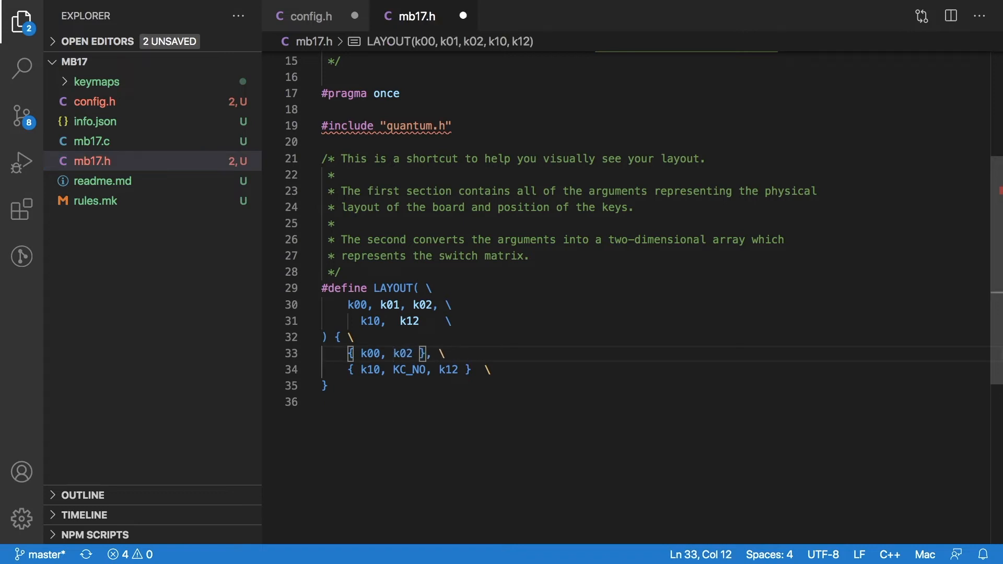
{"action": "type", "text": "01, k"}
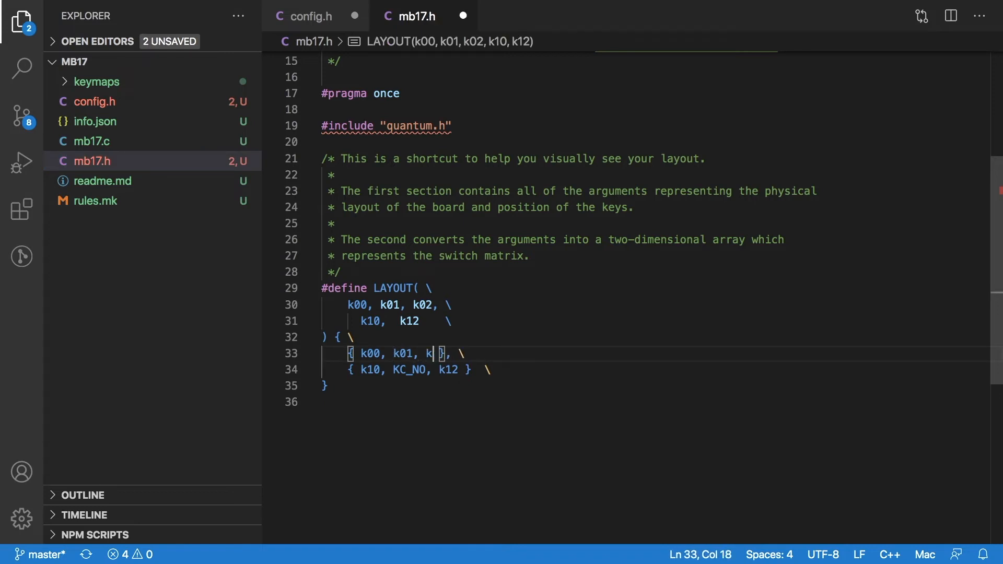
{"action": "type", "text": "02,"}
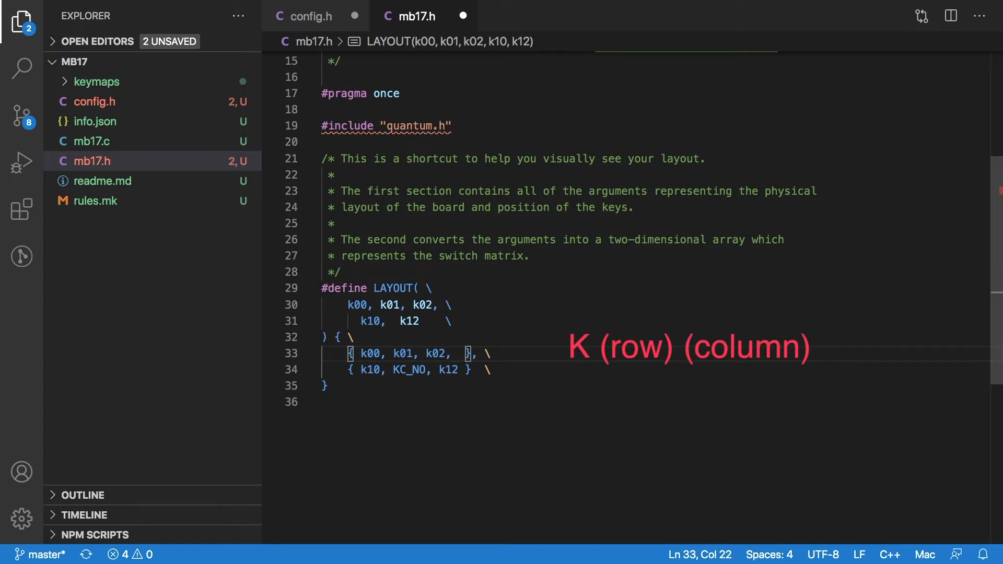
{"action": "type", "text": "k03"}
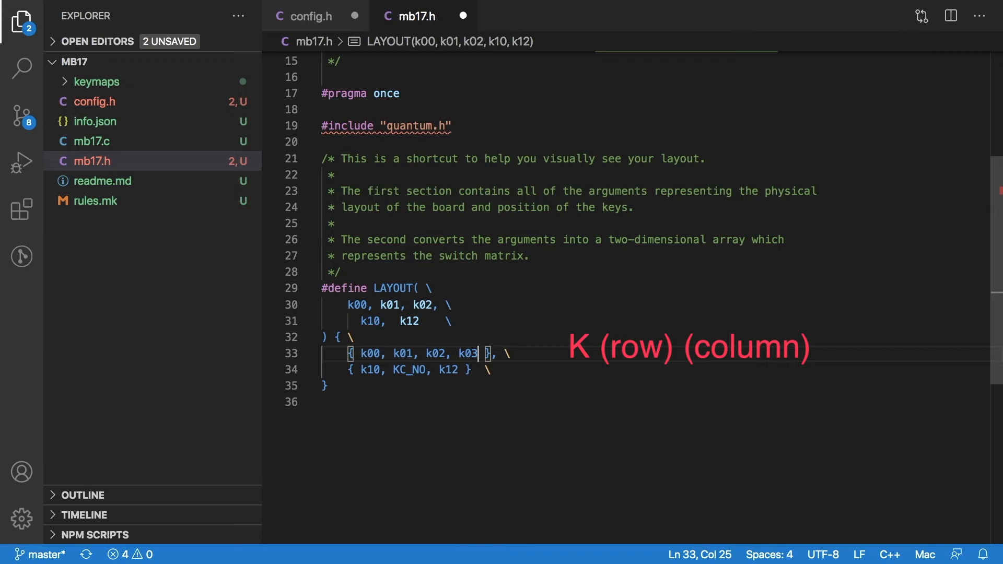
Start the second matrix row with k10 and k11
{"action": "left_click", "coordinate": [457, 370]}
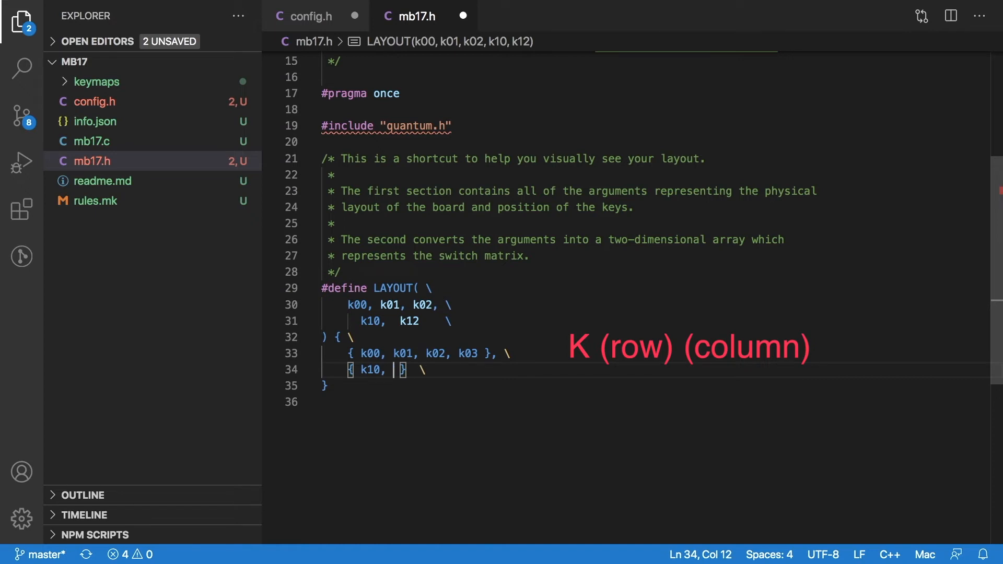
{"action": "type", "text": "k1"}
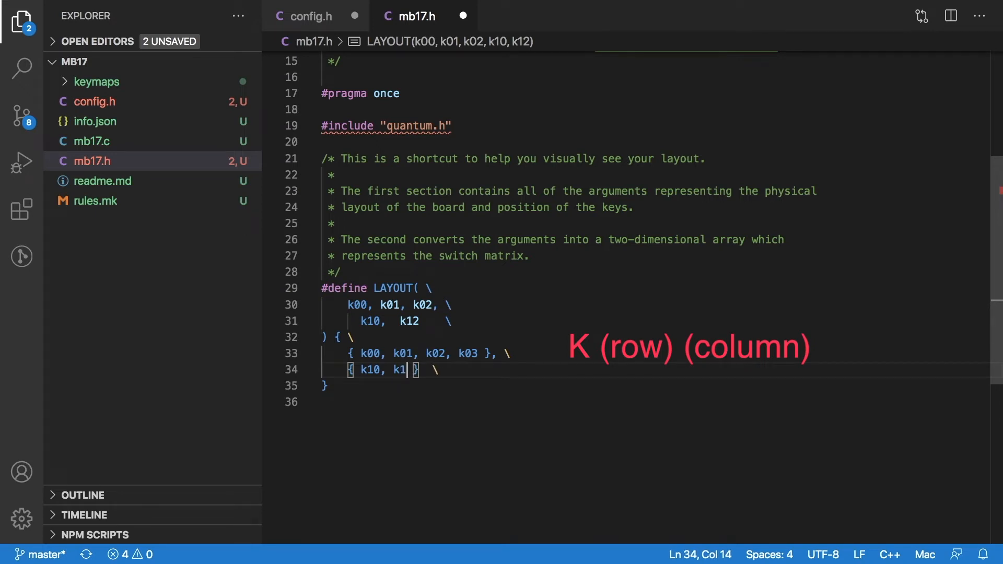
{"action": "type", "text": "1, k"}
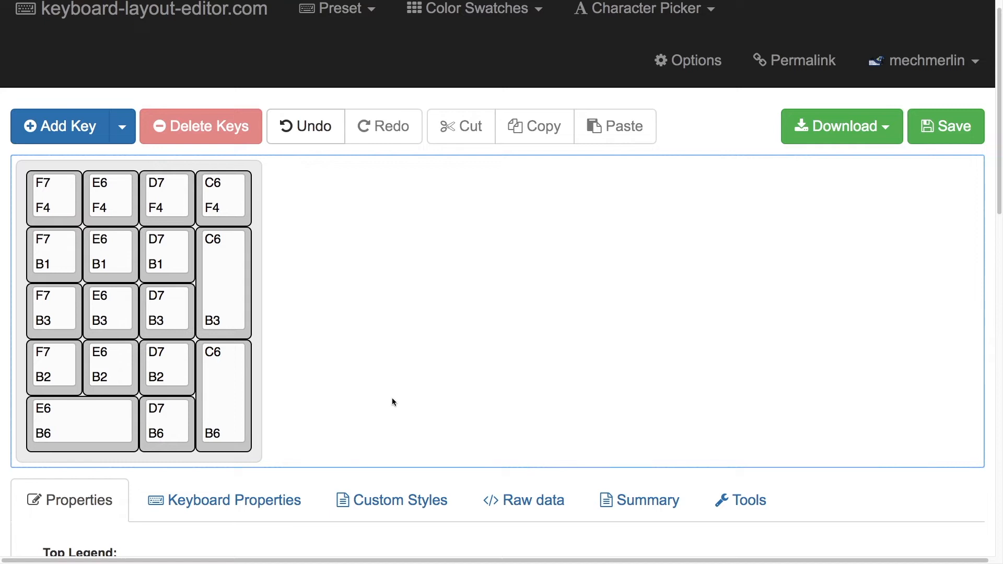
{"action": "left_click", "coordinate": [54, 197]}
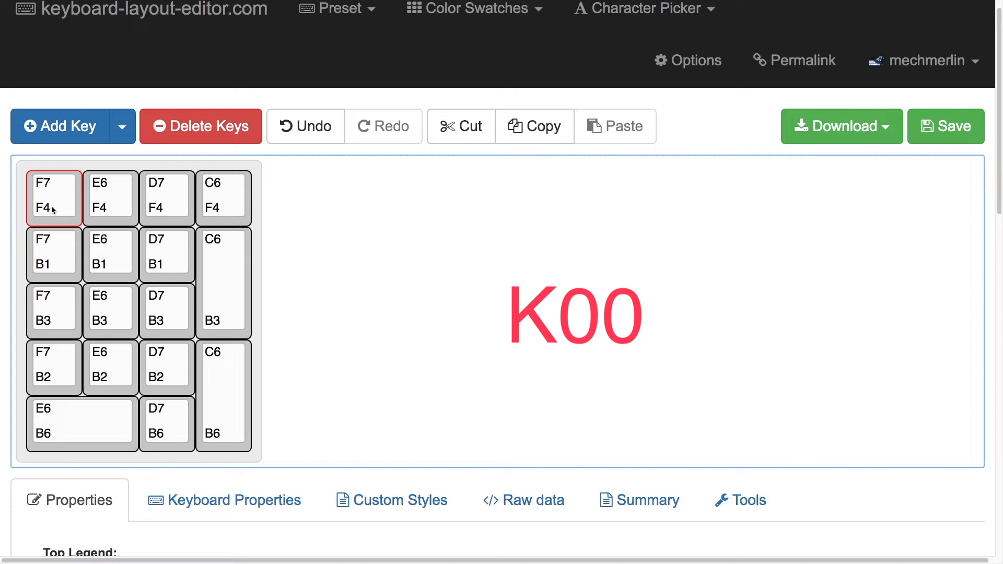
{"action": "left_click", "coordinate": [110, 197]}
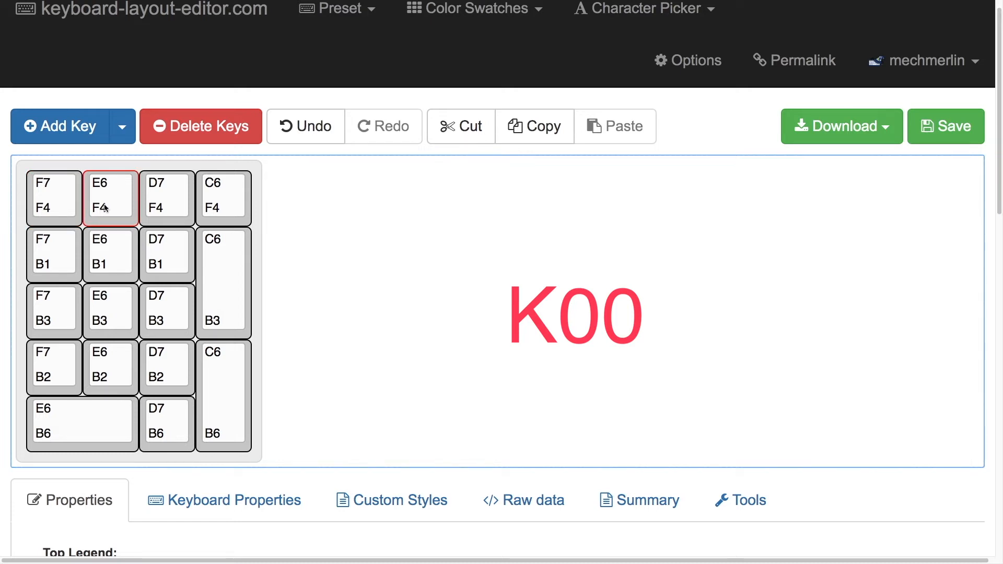
{"action": "left_click", "coordinate": [166, 197]}
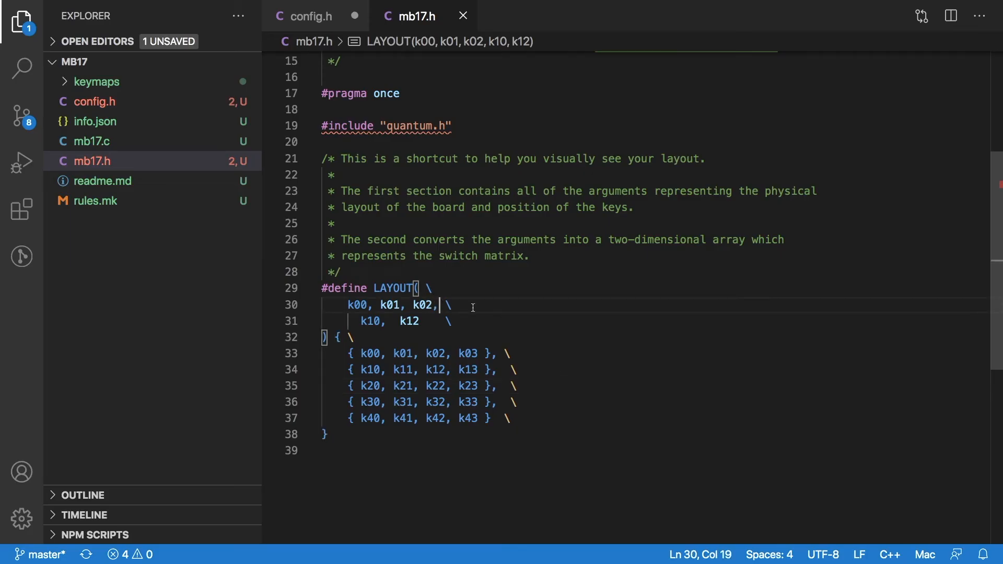
Add k03 to the argument list and put KC_NO in the k13, k33 and k40 slots
{"action": "type", "text": "k"}
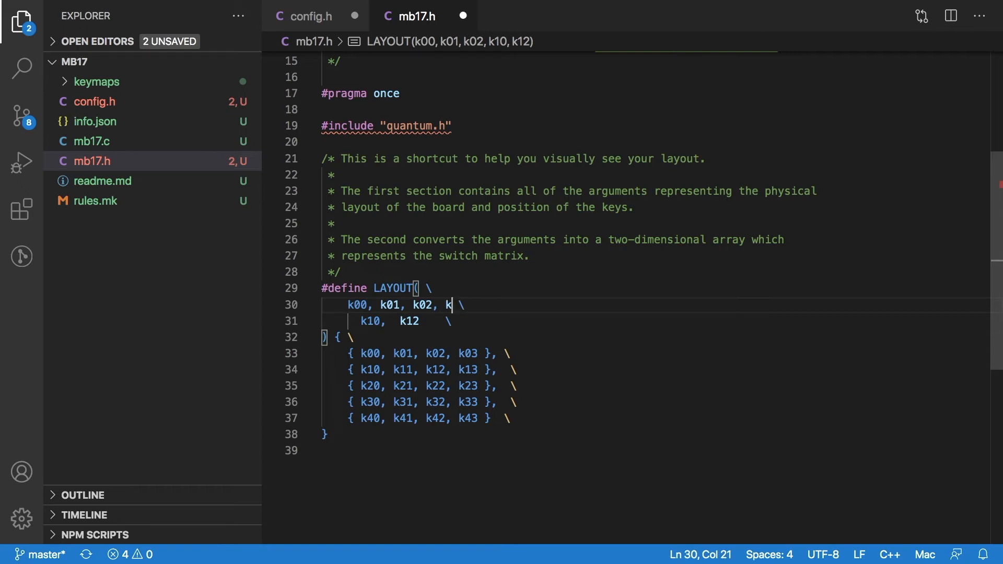
{"action": "type", "text": "03,"}
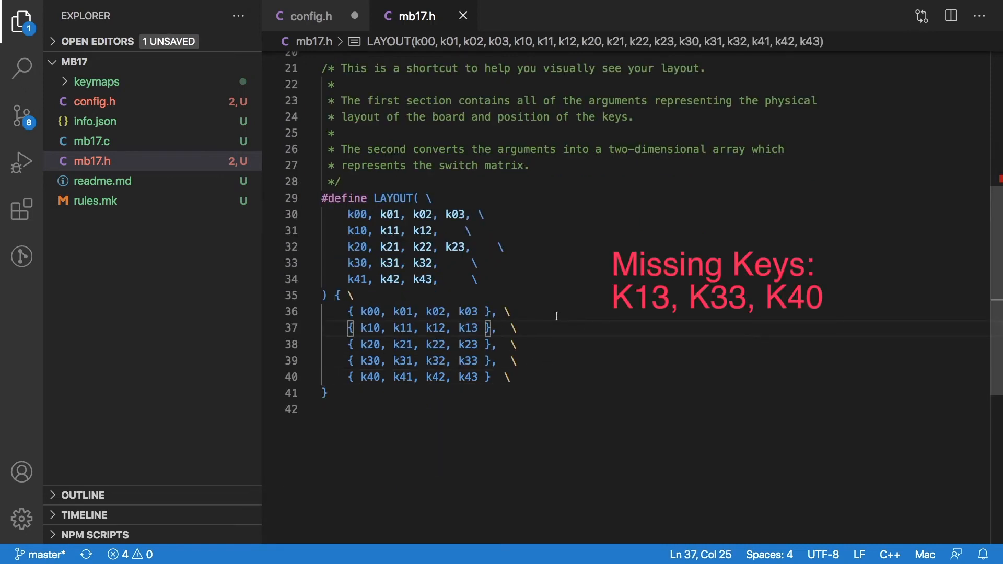
{"action": "type", "text": "KC_"}
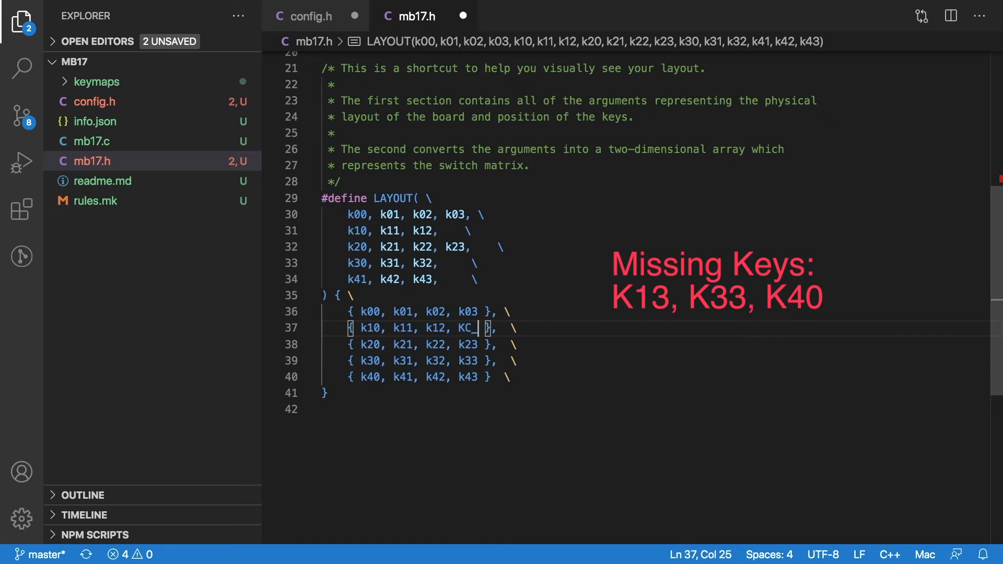
{"action": "type", "text": "NO"}
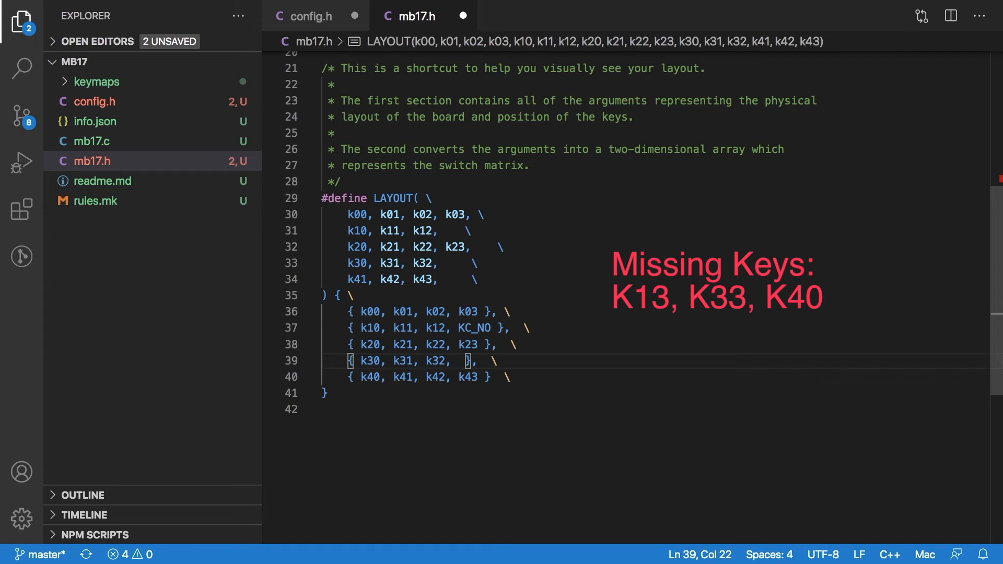
{"action": "type", "text": "KC_NO"}
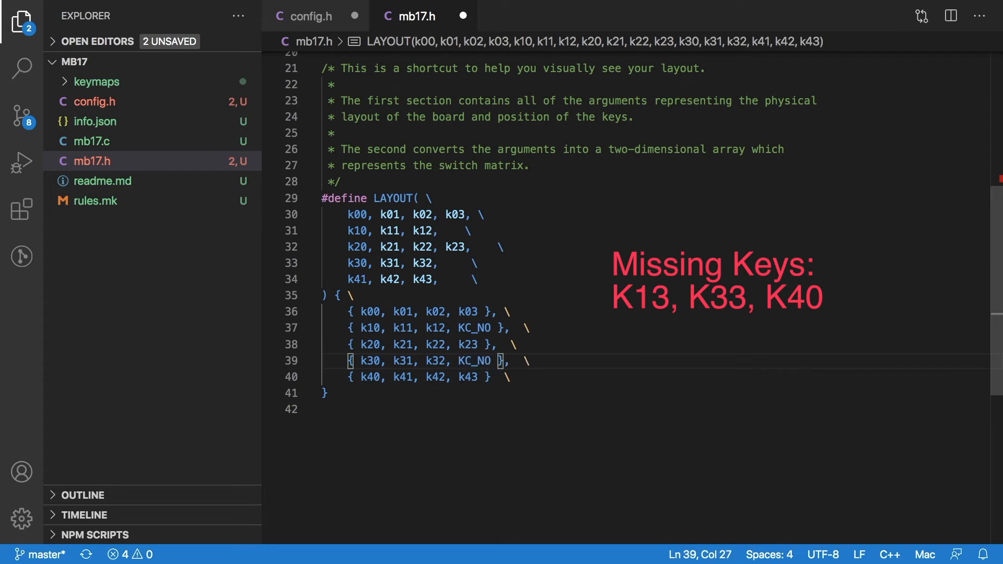
{"action": "left_click", "coordinate": [587, 393]}
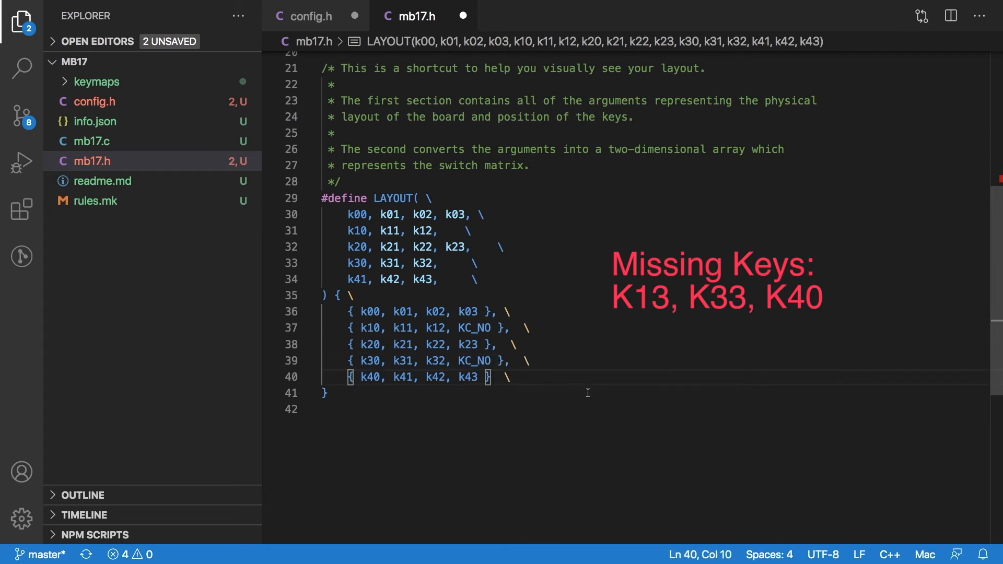
{"action": "type", "text": "KC_NO"}
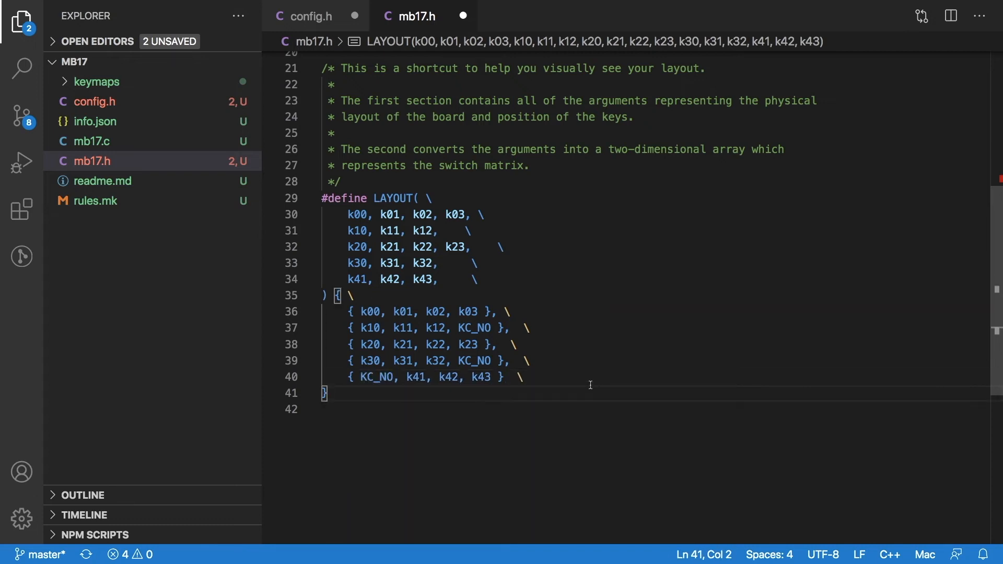
{"action": "mouse_move", "coordinate": [442, 224]}
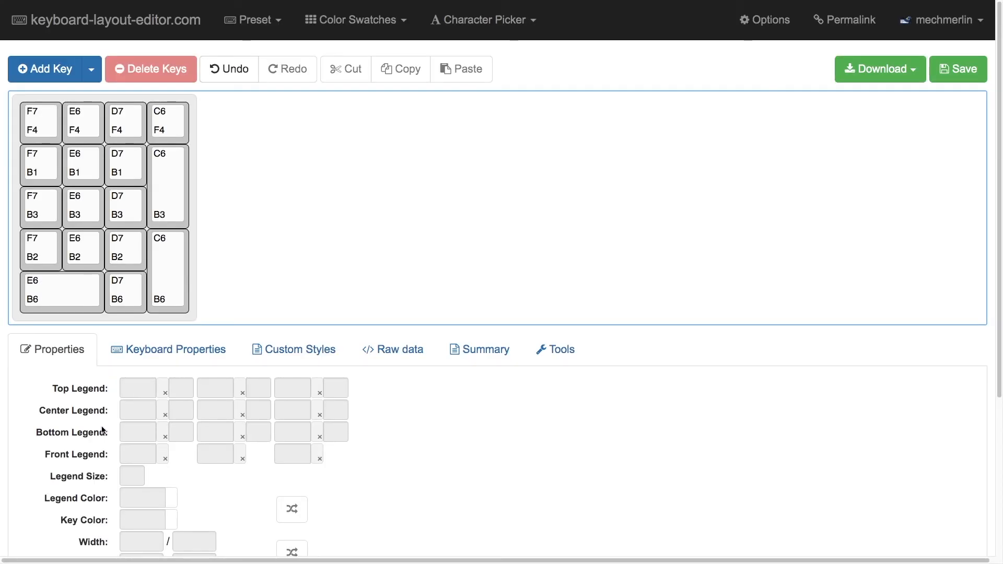
Show the numpad's raw JSON data and select it for copying
{"action": "left_click", "coordinate": [392, 349]}
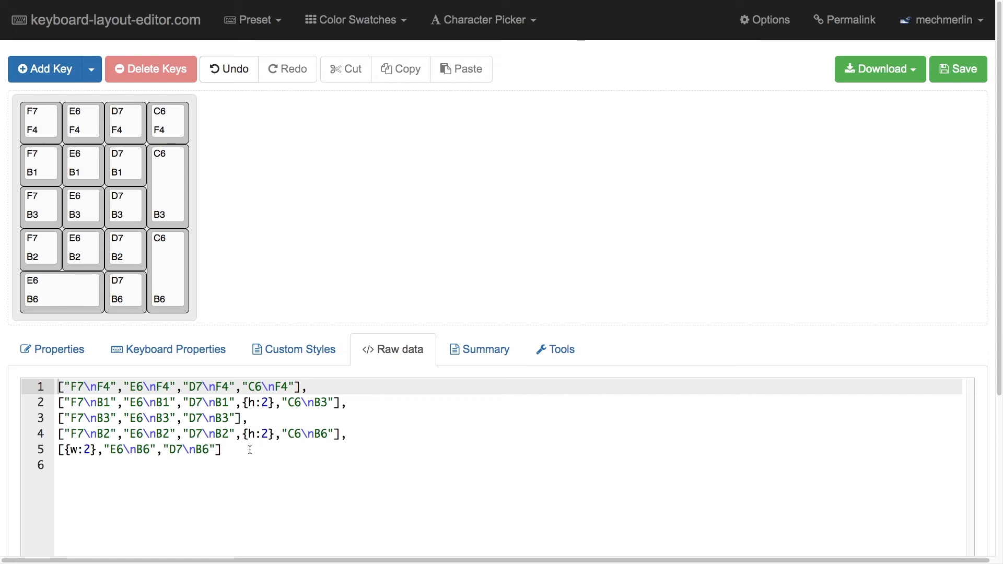
{"action": "key", "text": "ctrl+a"}
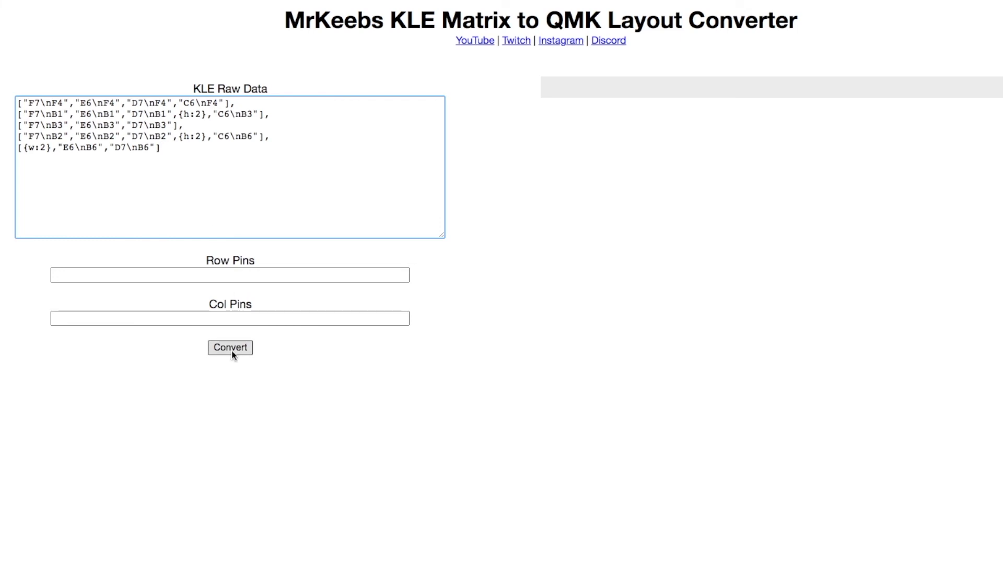
Convert the pasted KLE data into QMK LAYOUT code
{"action": "left_click", "coordinate": [230, 347]}
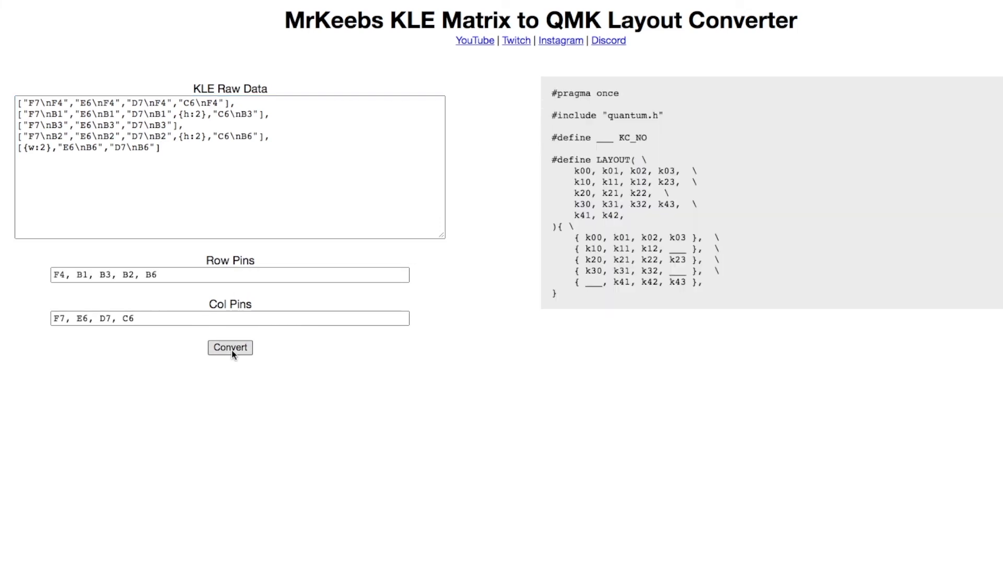
{"action": "mouse_move", "coordinate": [217, 329]}
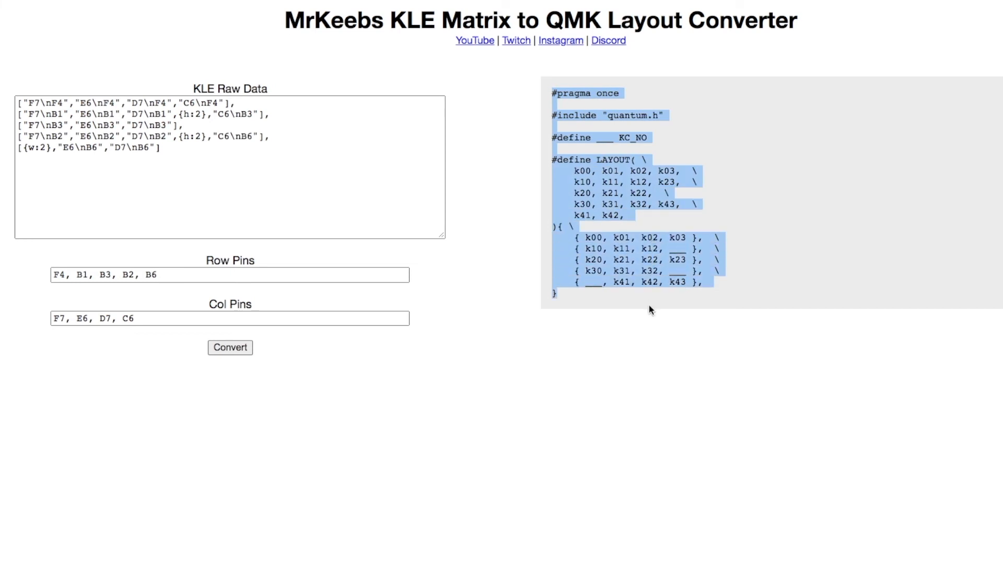
{"action": "mouse_move", "coordinate": [638, 324]}
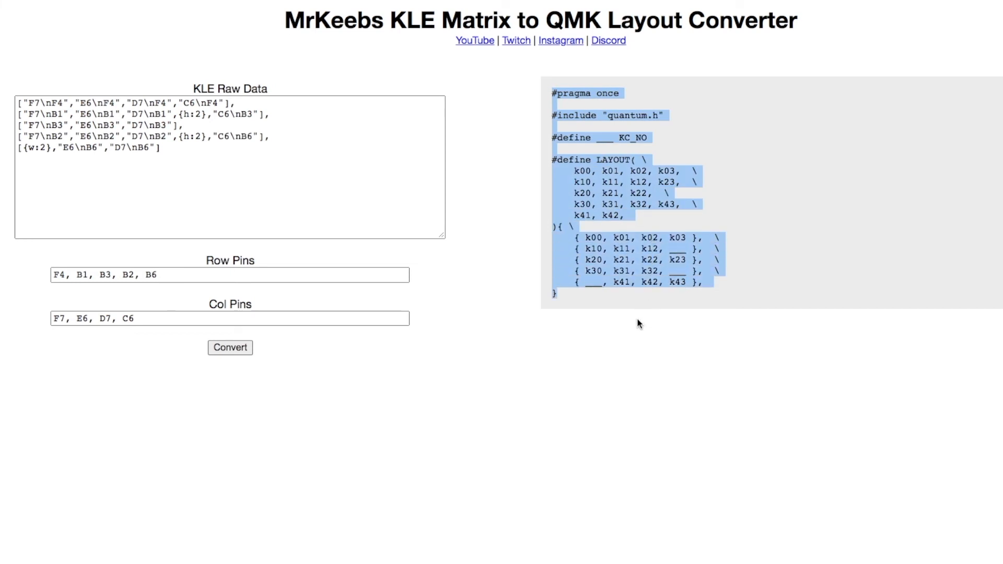
{"action": "mouse_move", "coordinate": [644, 323]}
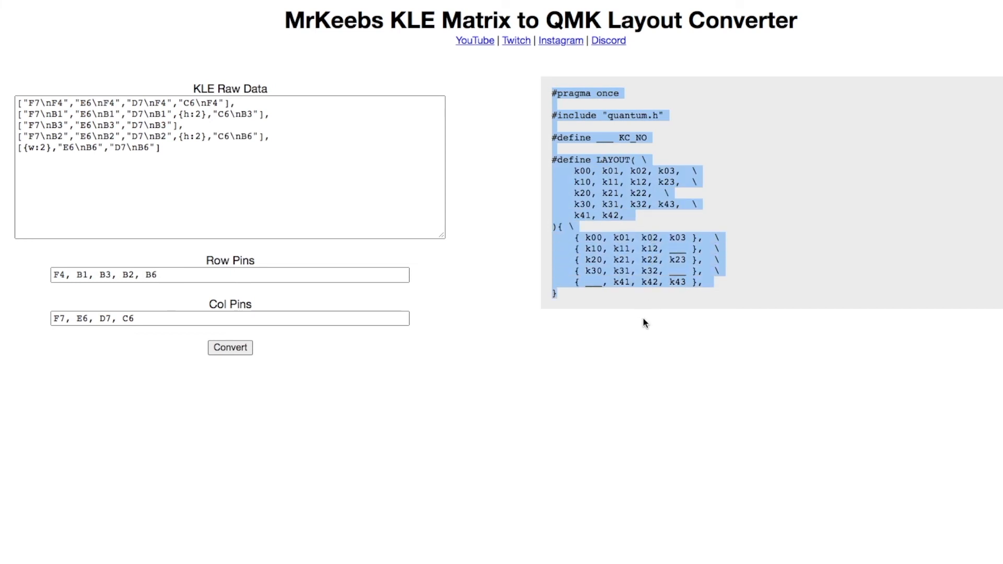